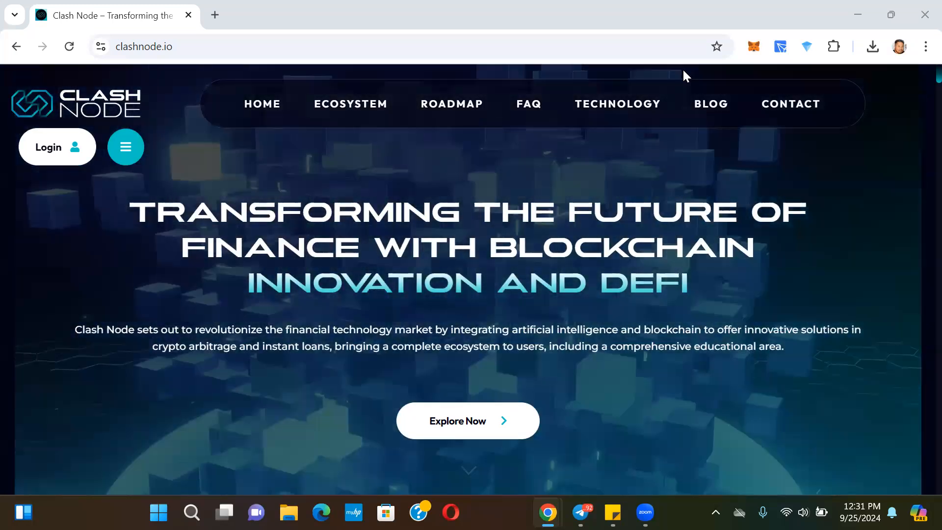
mouse_move(351, 103)
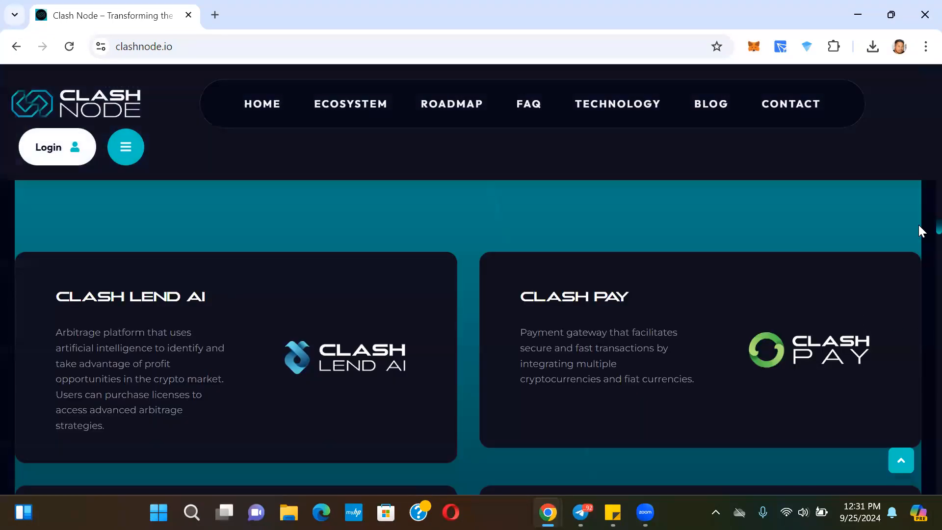
Scroll the clashnode.io homepage down to the Lend AI, Pay, Hub Coin, Learn, Ads and Exchange cards
scroll(down, 3)
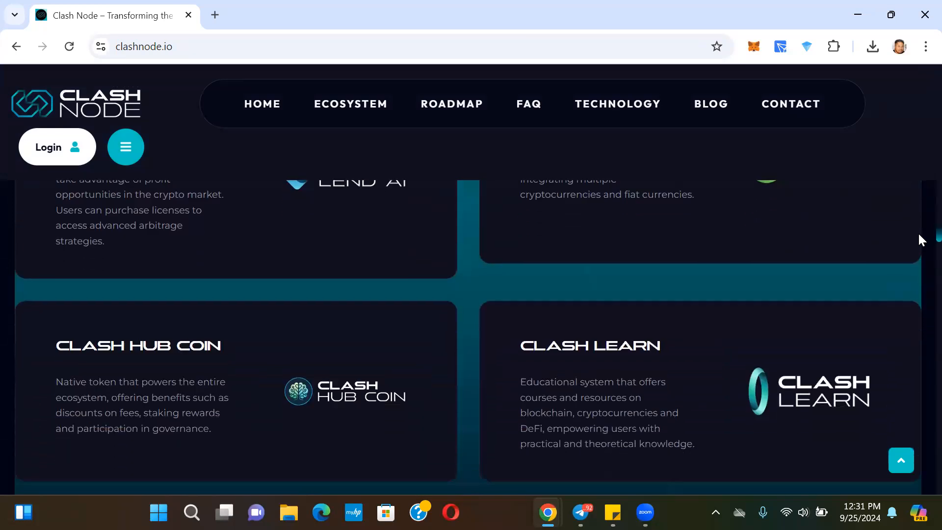
scroll(down, 3)
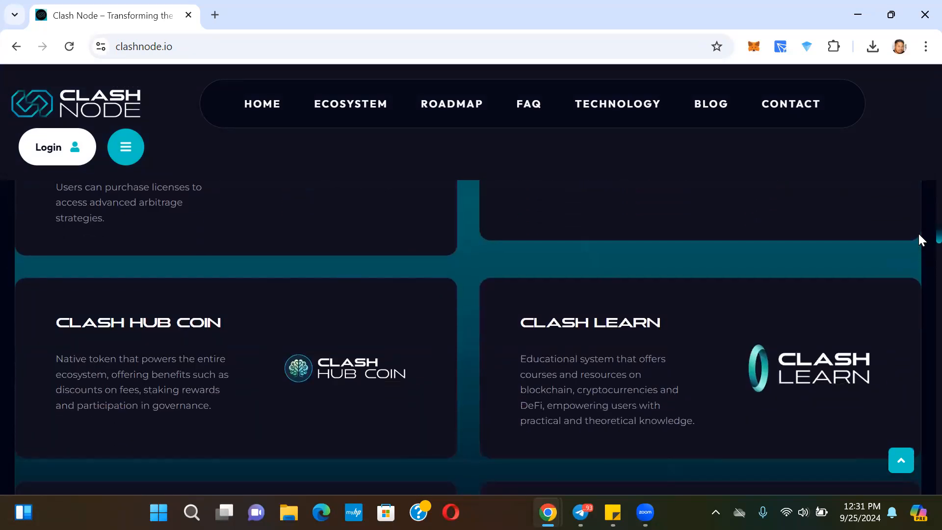
scroll(down, 3)
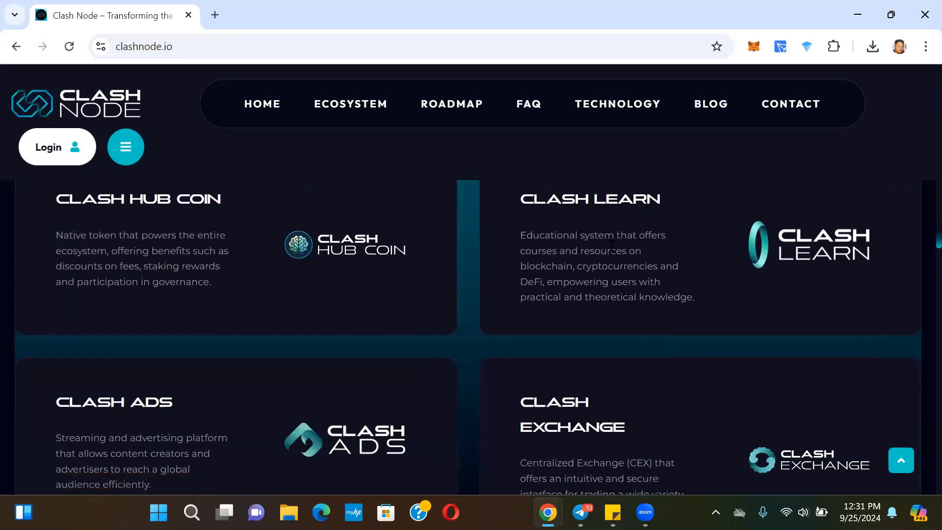
mouse_move(543, 229)
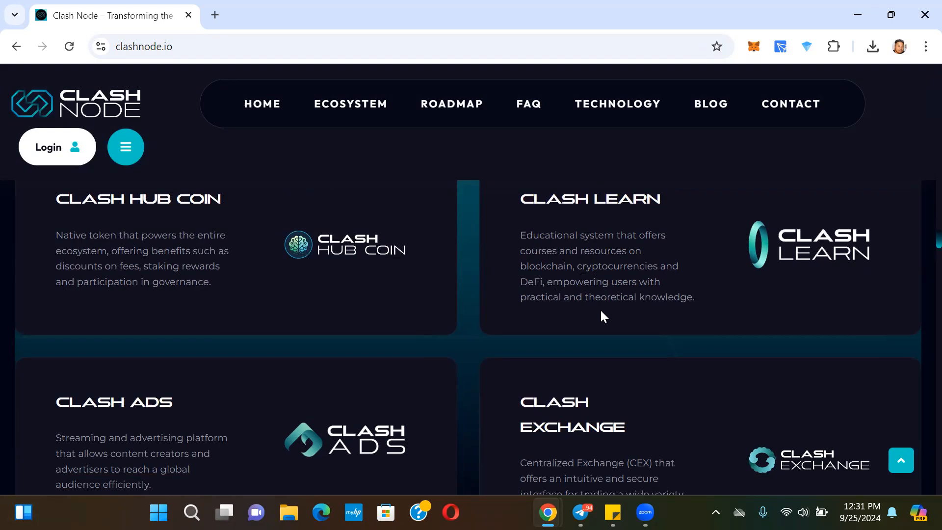
Switch to the Clash Node - Global chat and read the Clash Learn Project V 1.0 post to its hashtags
click(579, 512)
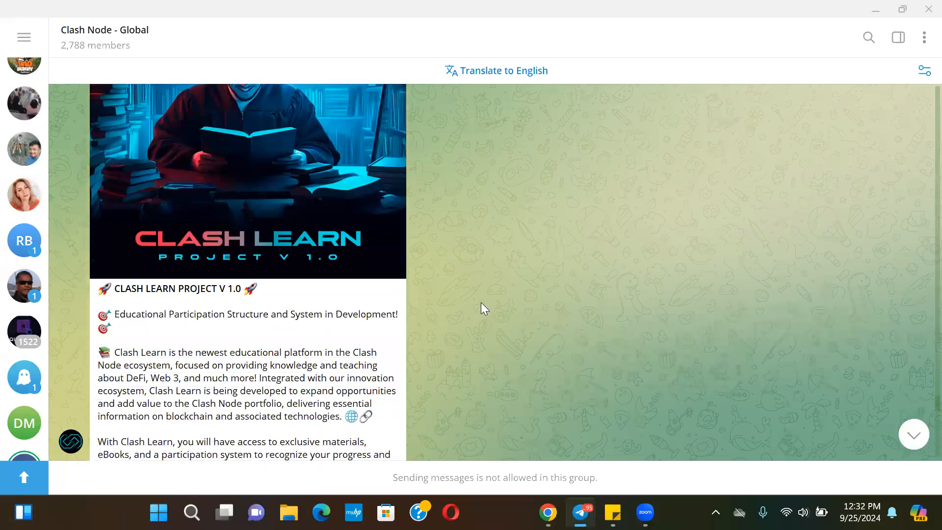
scroll(down, 3)
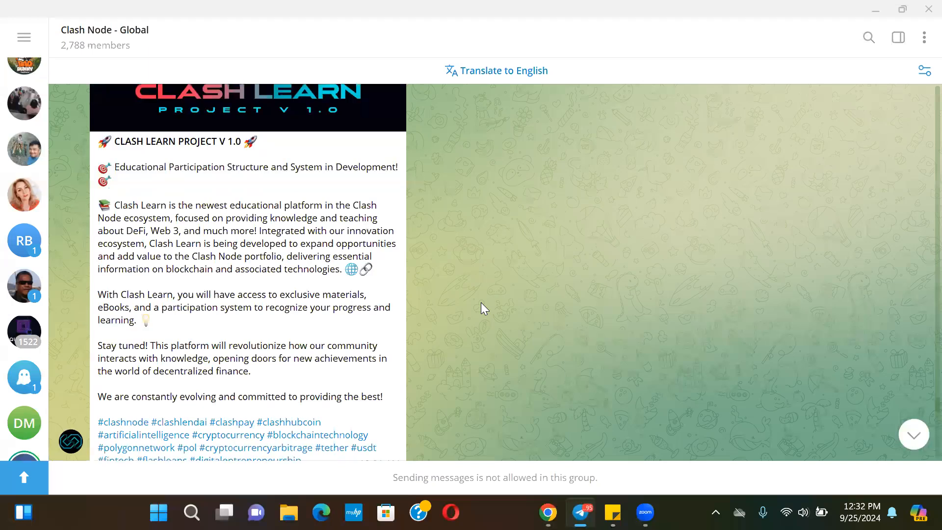
scroll(down, 3)
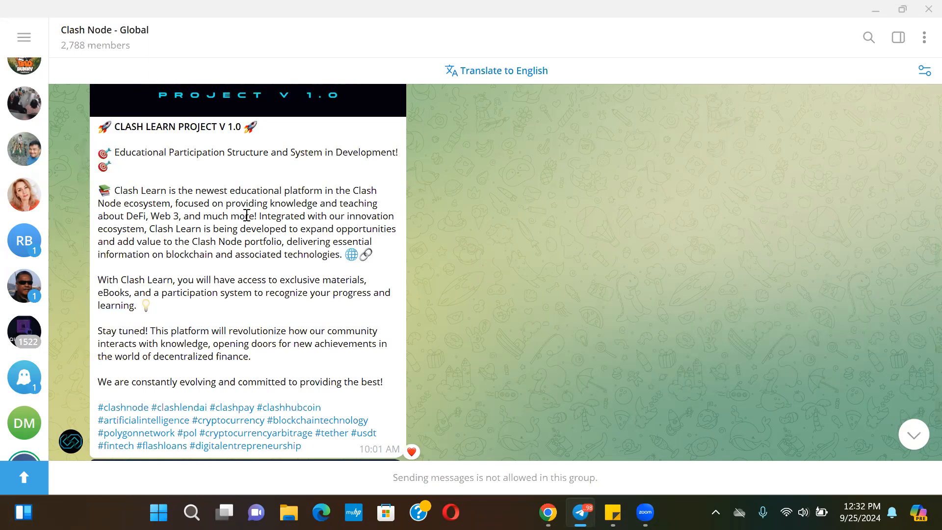
mouse_move(157, 231)
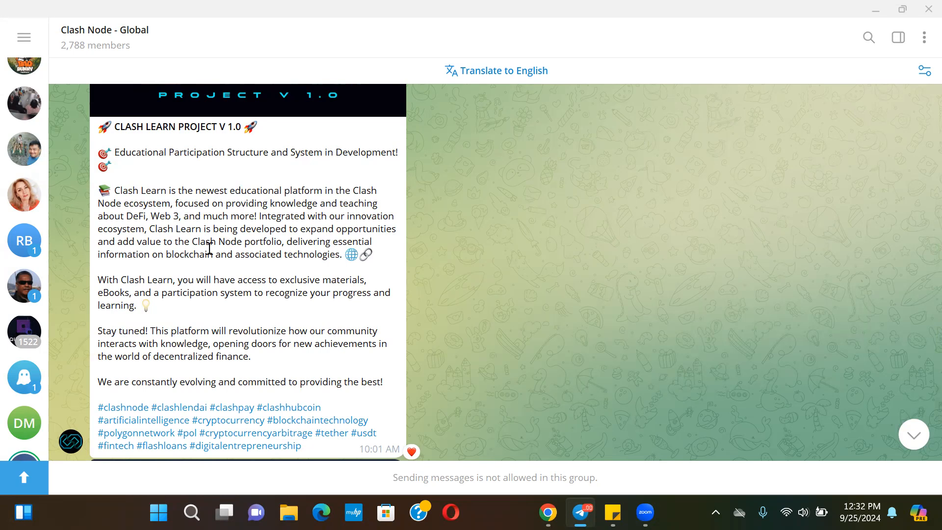
mouse_move(255, 258)
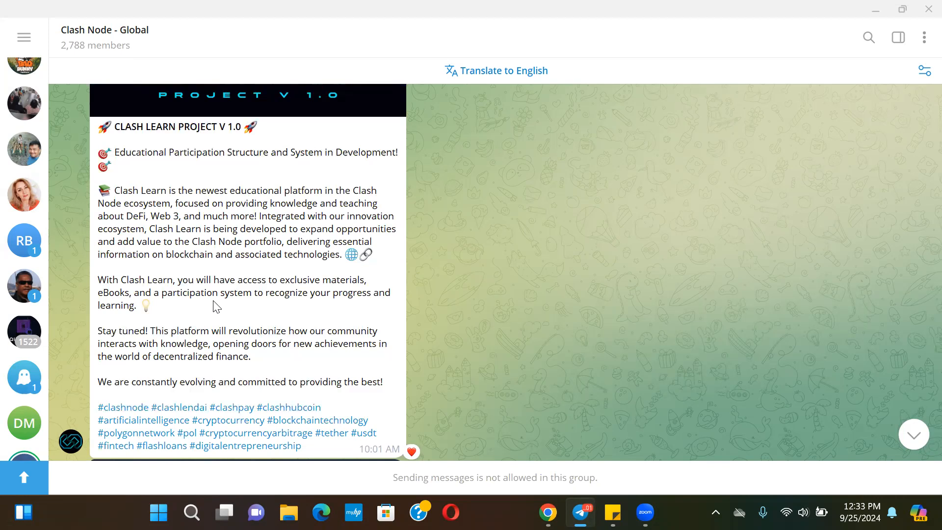
Scroll past the Spanish and Portuguese Clash Learn posts and the September 30th Zoom event to the 'Just a Few Days Left!' post
scroll(down, 3)
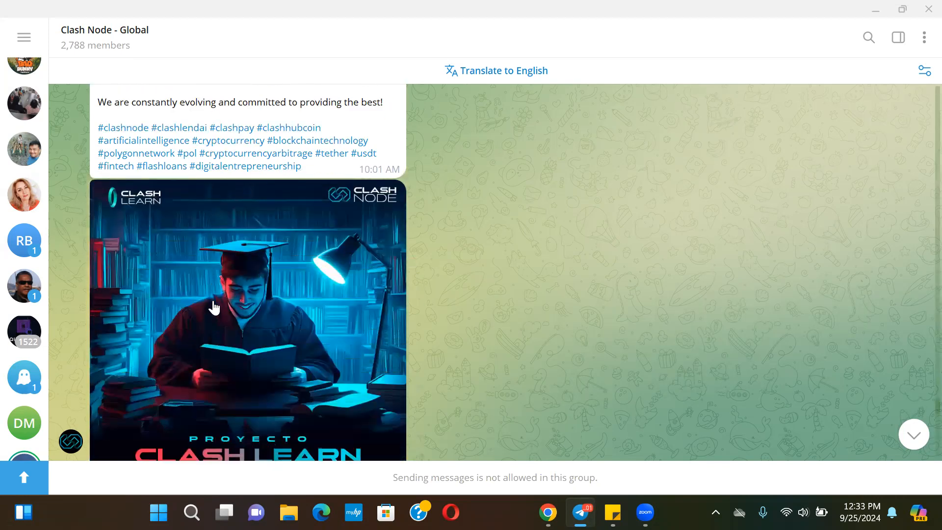
scroll(down, 3)
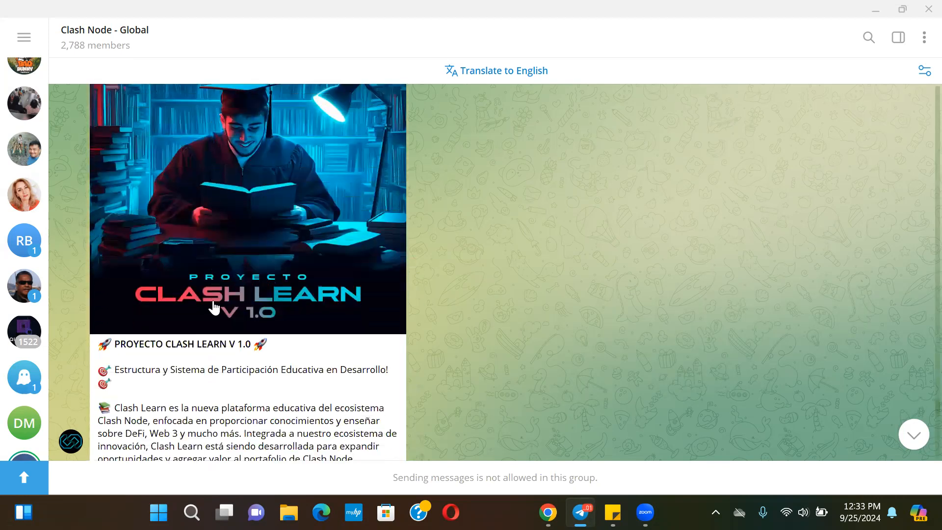
scroll(down, 3)
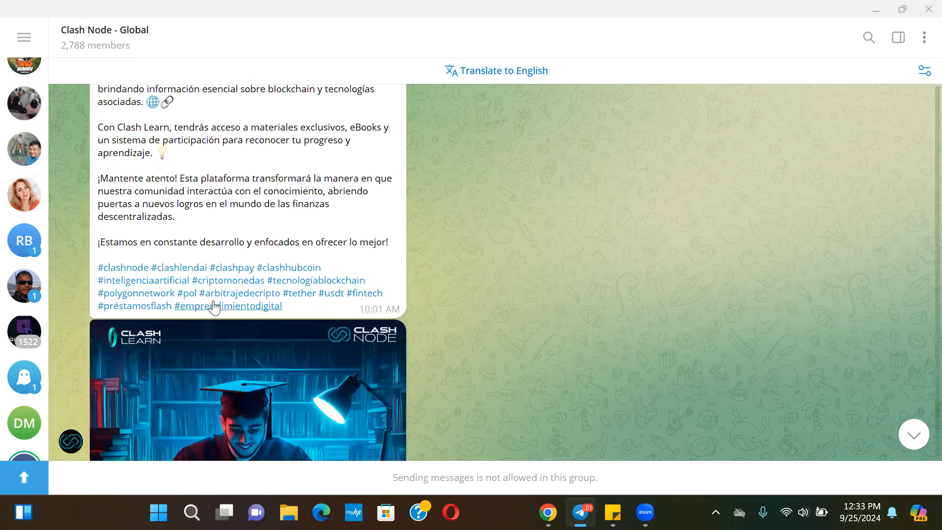
scroll(down, 3)
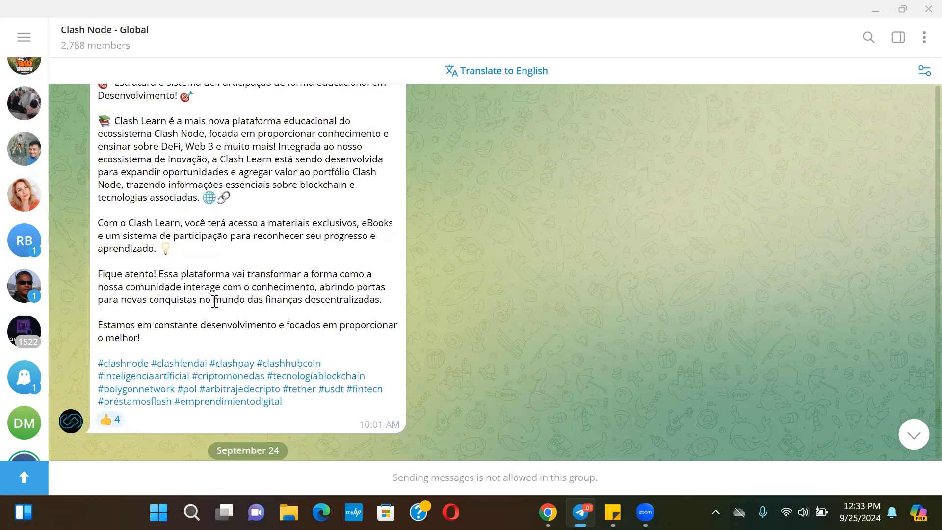
scroll(down, 3)
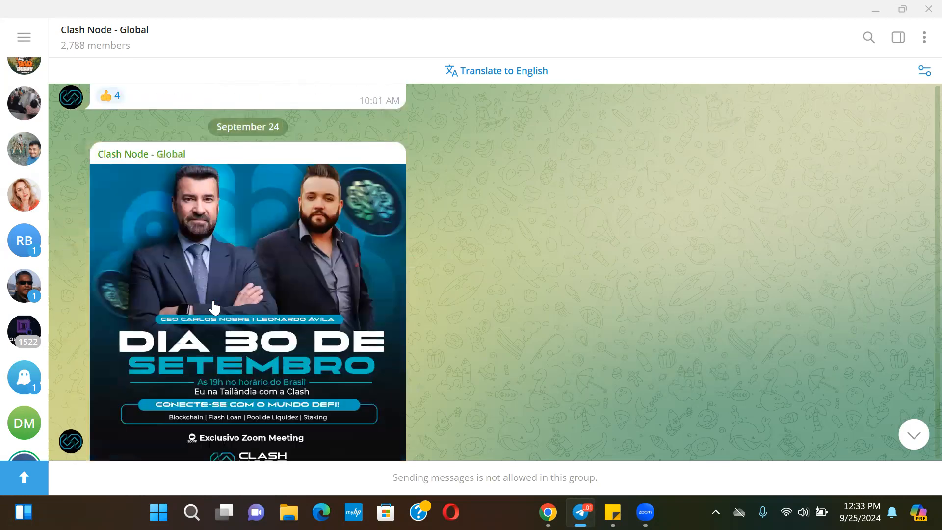
scroll(down, 3)
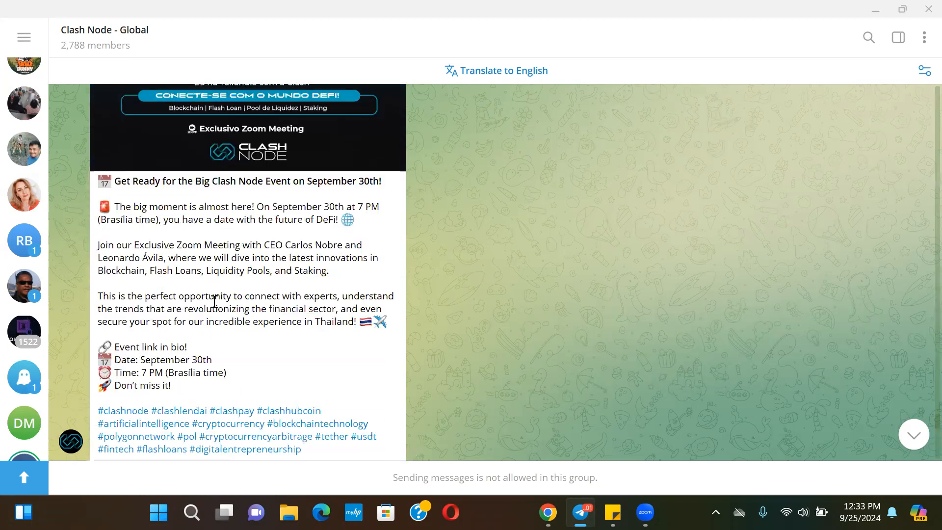
scroll(down, 3)
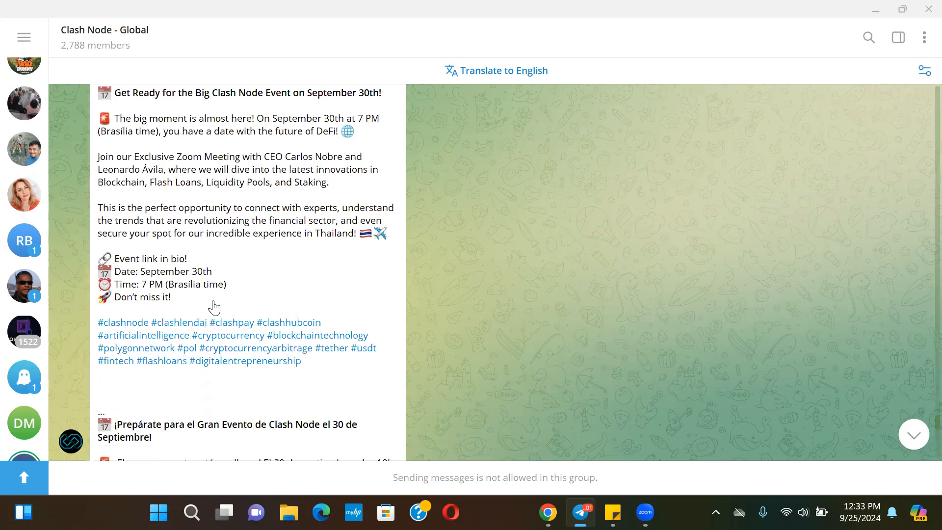
scroll(down, 3)
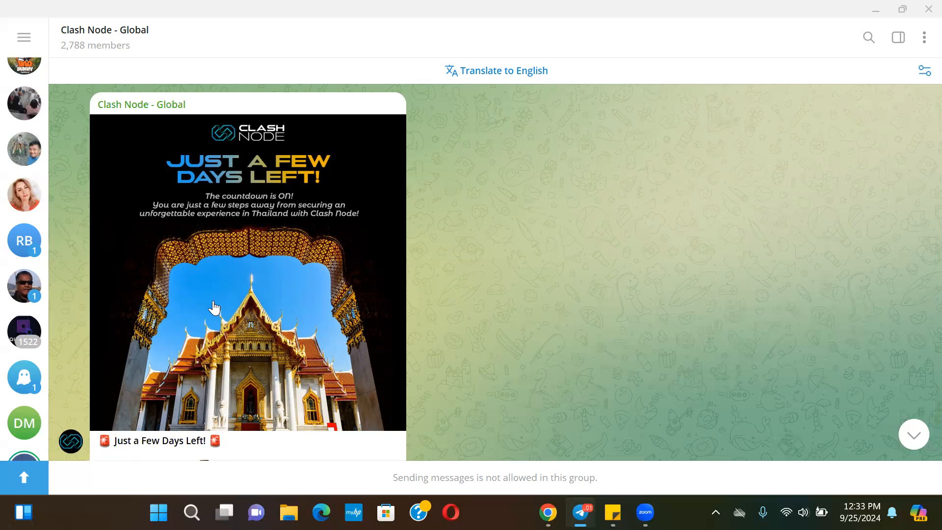
Read the Thailand promo's period, qualification and prizes of flights, accommodation, excursions and VIP dinner
scroll(down, 3)
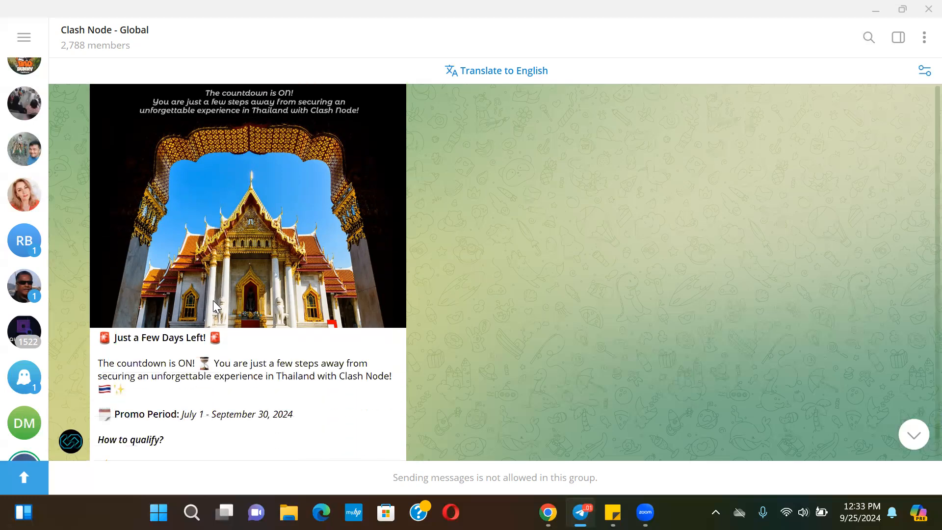
scroll(down, 3)
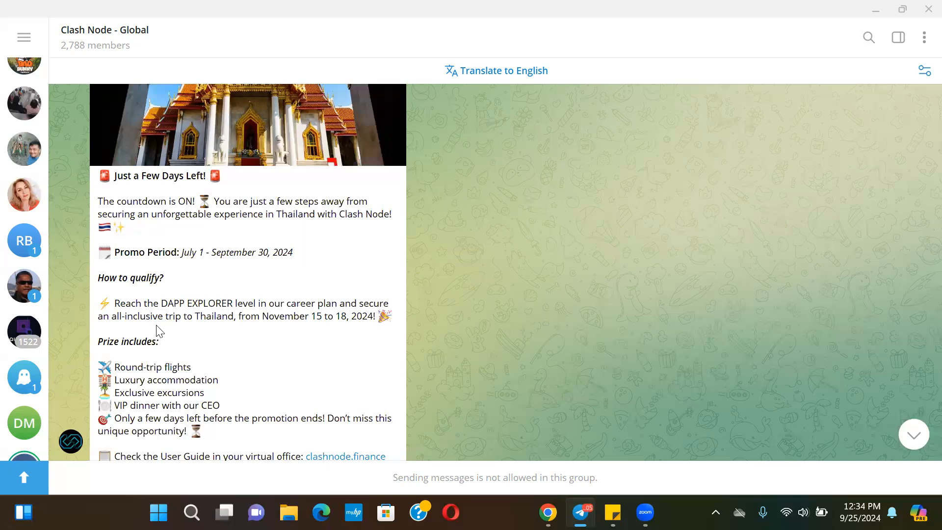
mouse_move(311, 328)
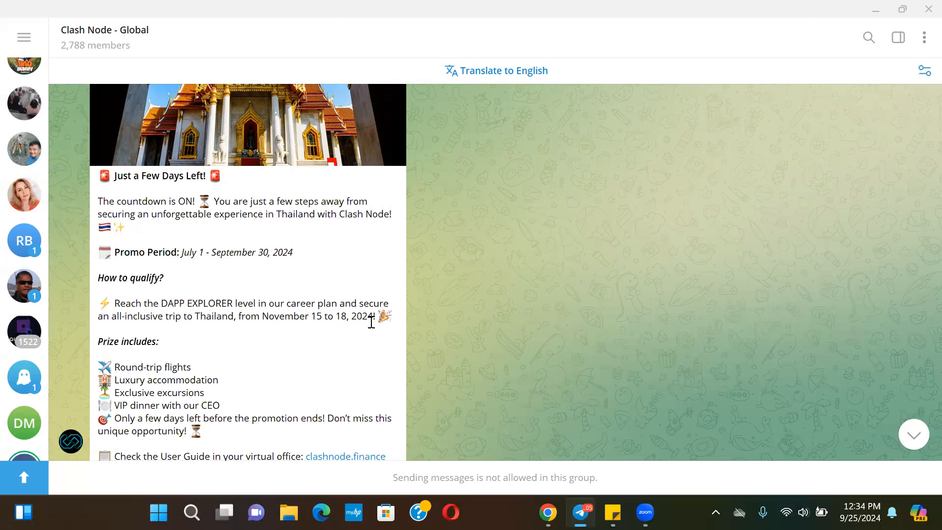
mouse_move(387, 332)
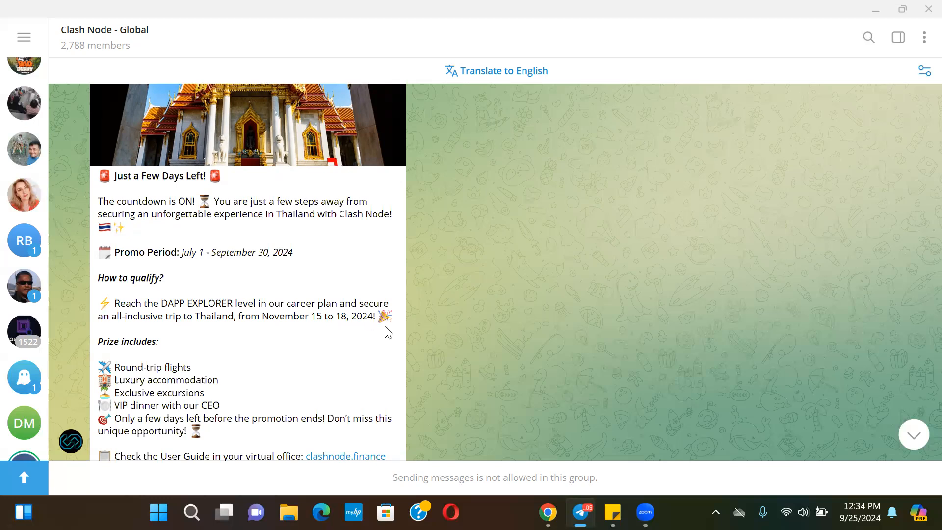
Read the Thailand promo down to its User Guide link, closing call and hashtags
scroll(down, 3)
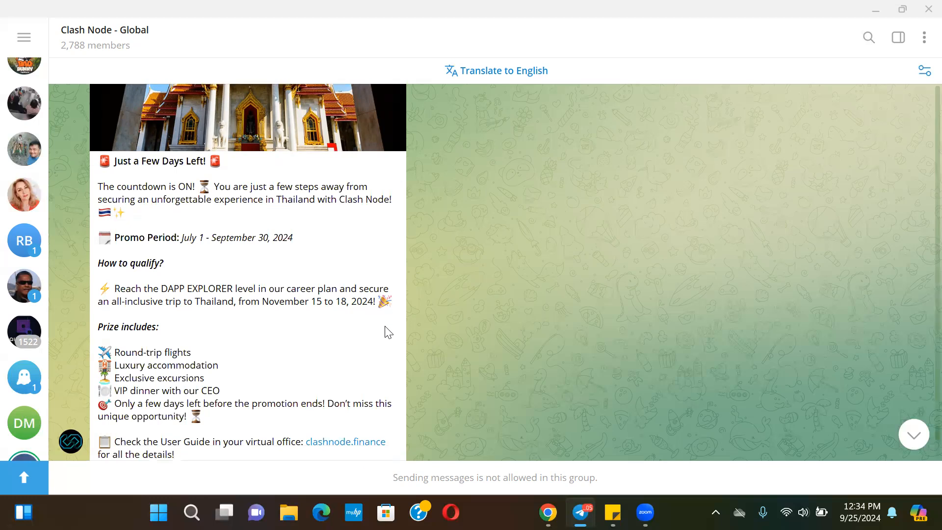
scroll(down, 3)
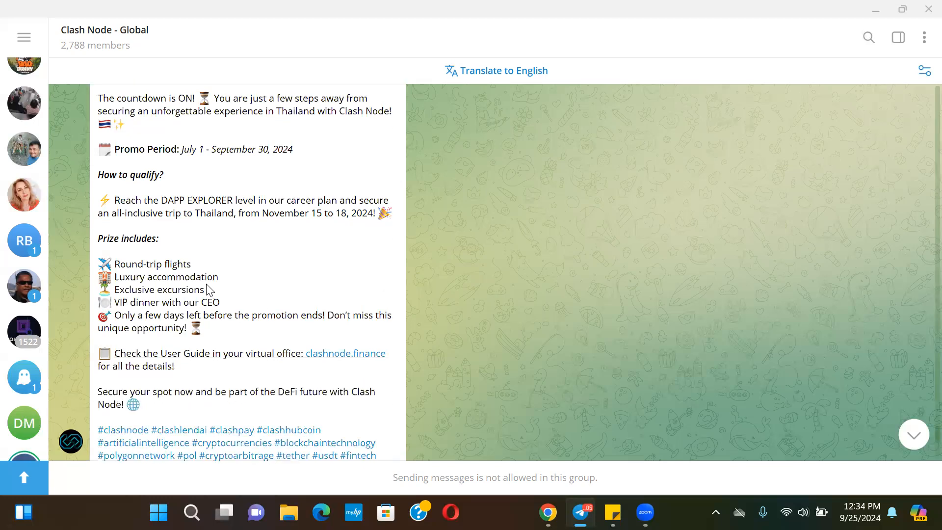
mouse_move(228, 284)
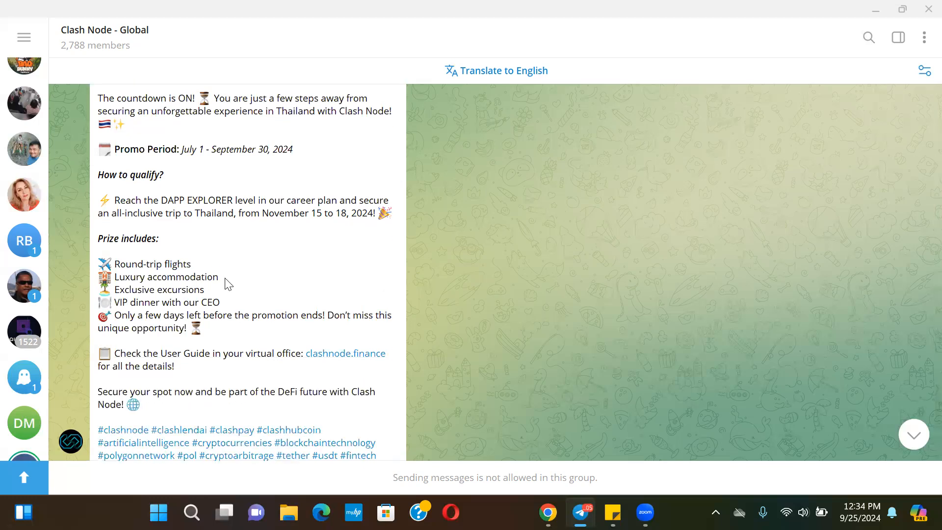
mouse_move(224, 308)
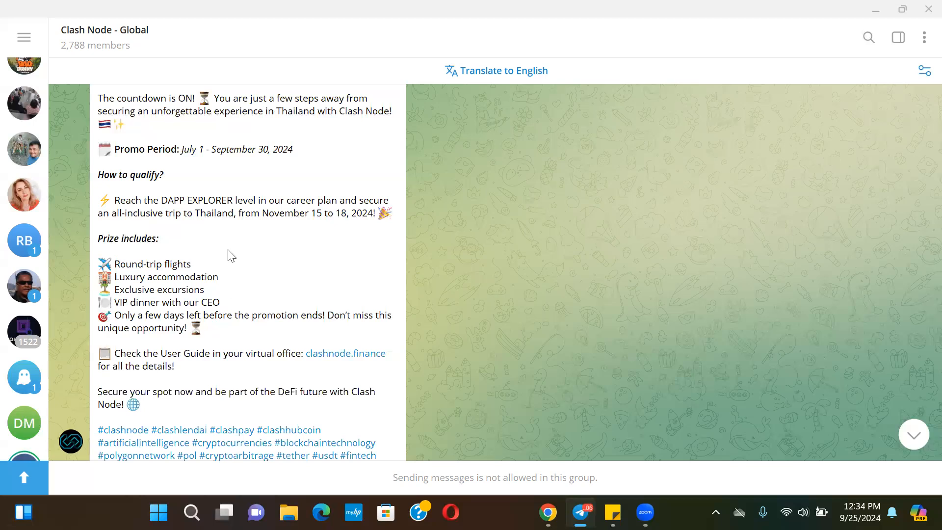
mouse_move(234, 199)
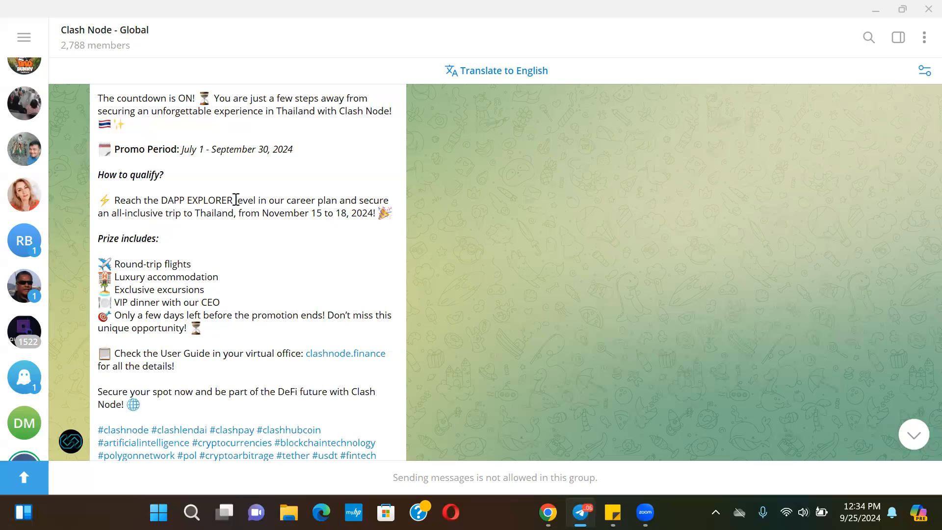